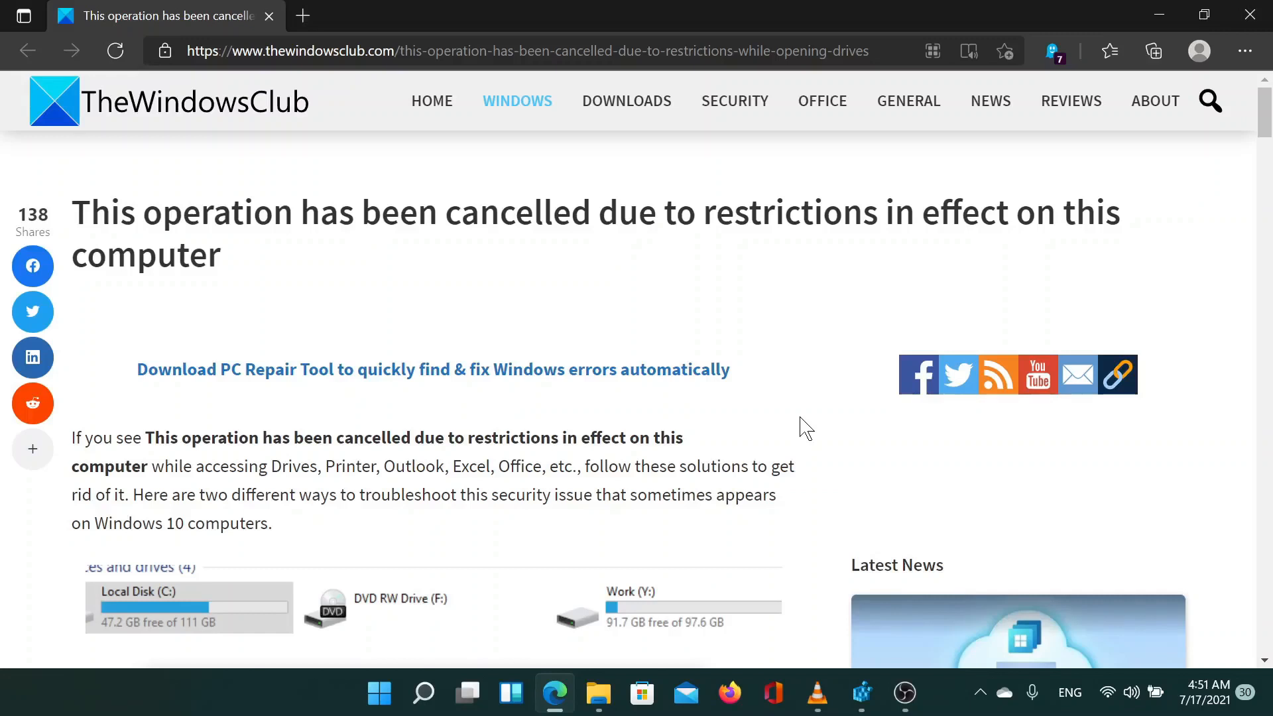
pyautogui.moveTo(771, 451)
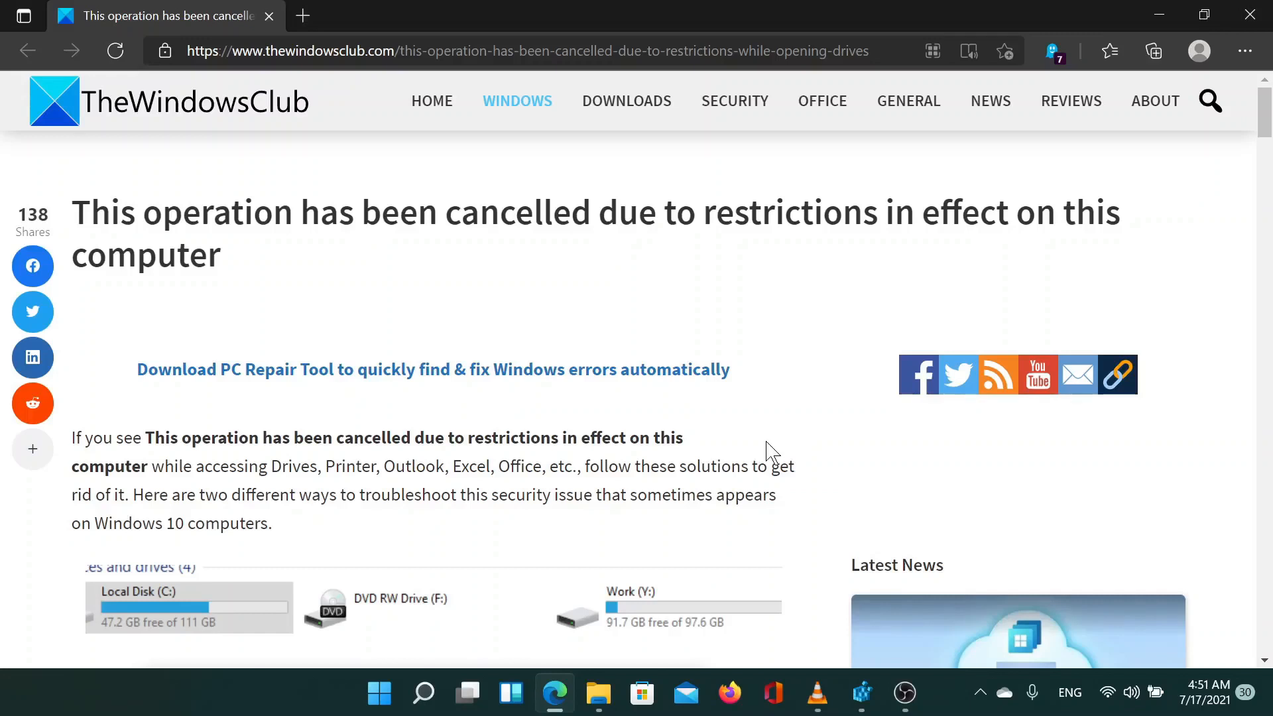
pyautogui.moveTo(769, 453)
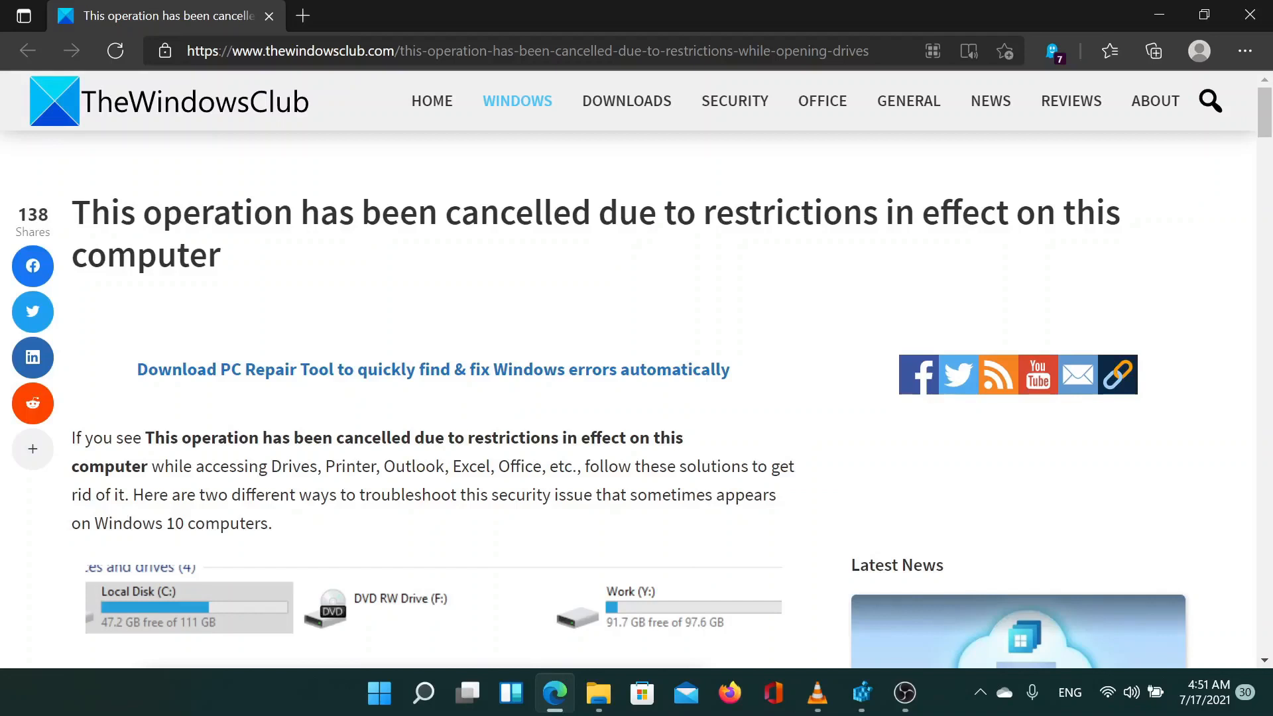
pyautogui.moveTo(772, 520)
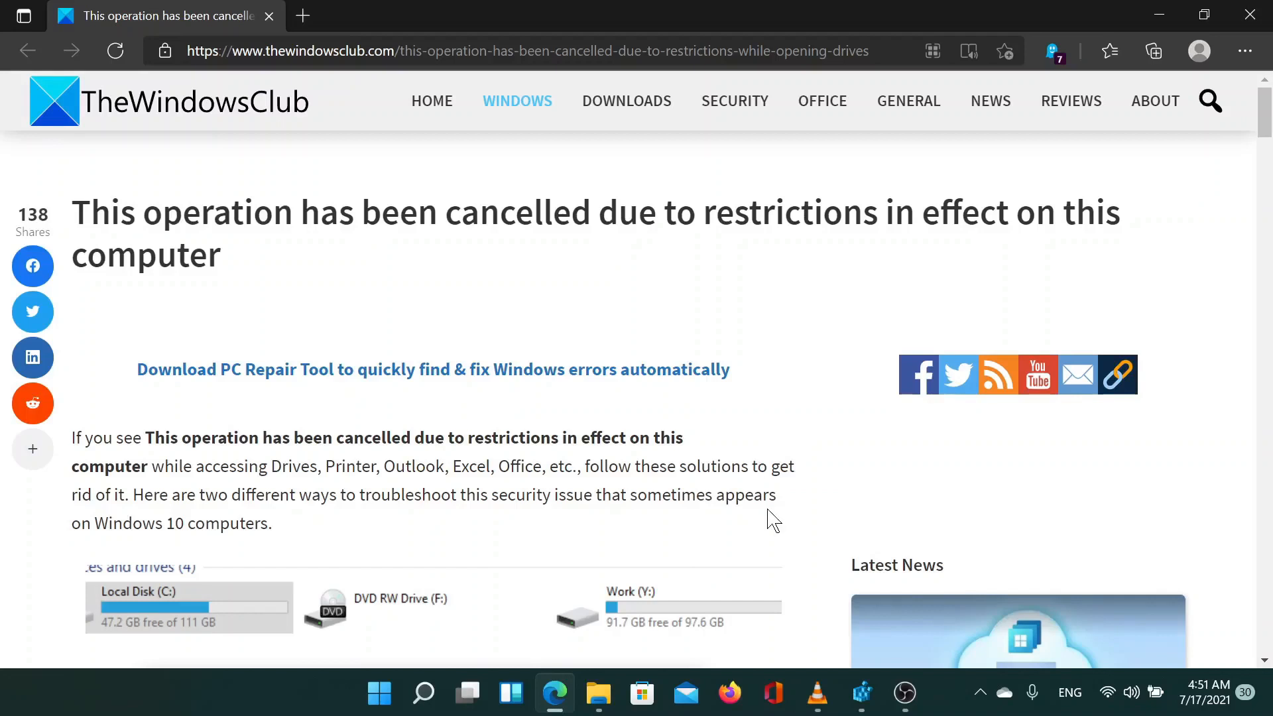
pyautogui.moveTo(689, 632)
pyautogui.write('regedit')
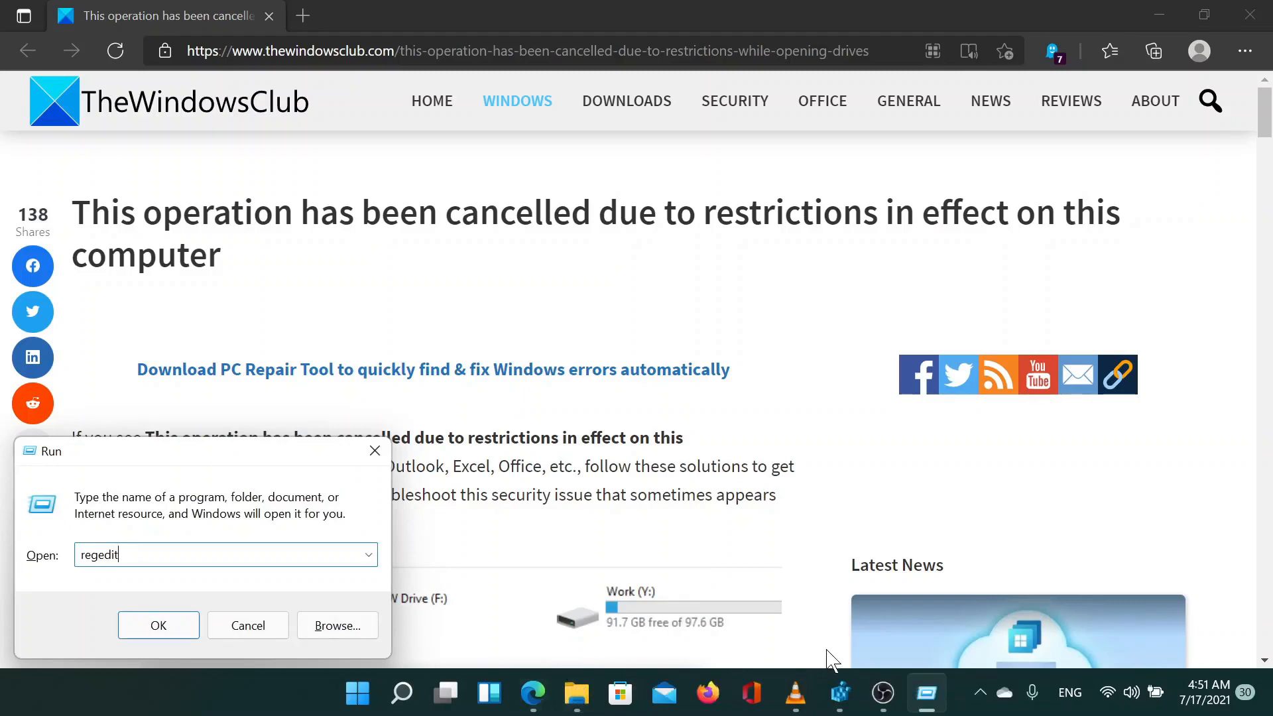
pyautogui.moveTo(837, 685)
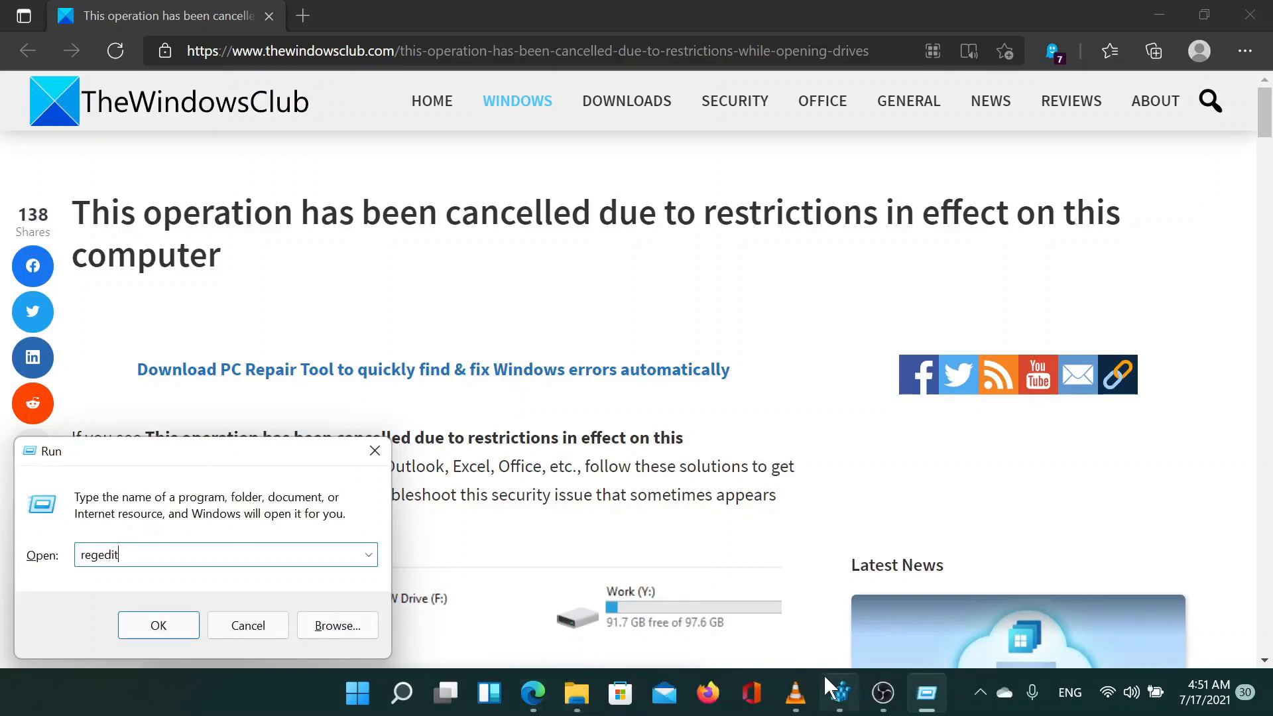
# - Confirm the Run dialog to launch Registry Editor with regedit
pyautogui.click(157, 625)
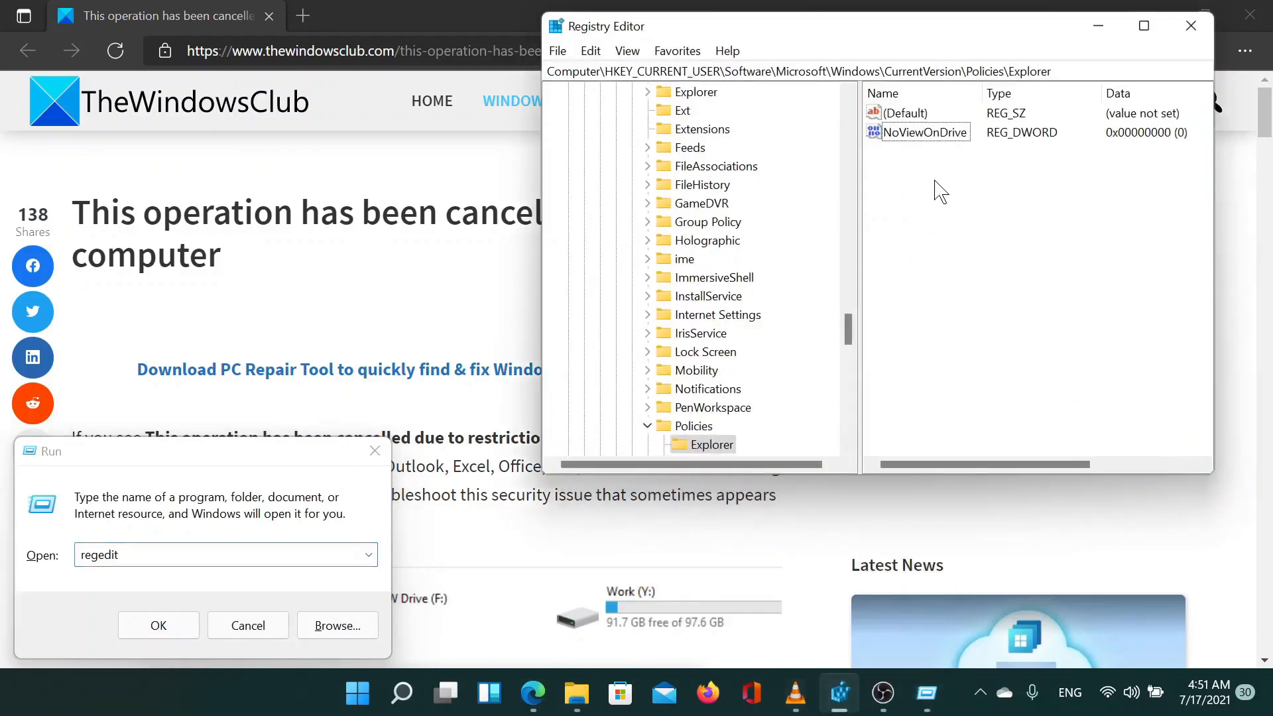
pyautogui.moveTo(940, 180)
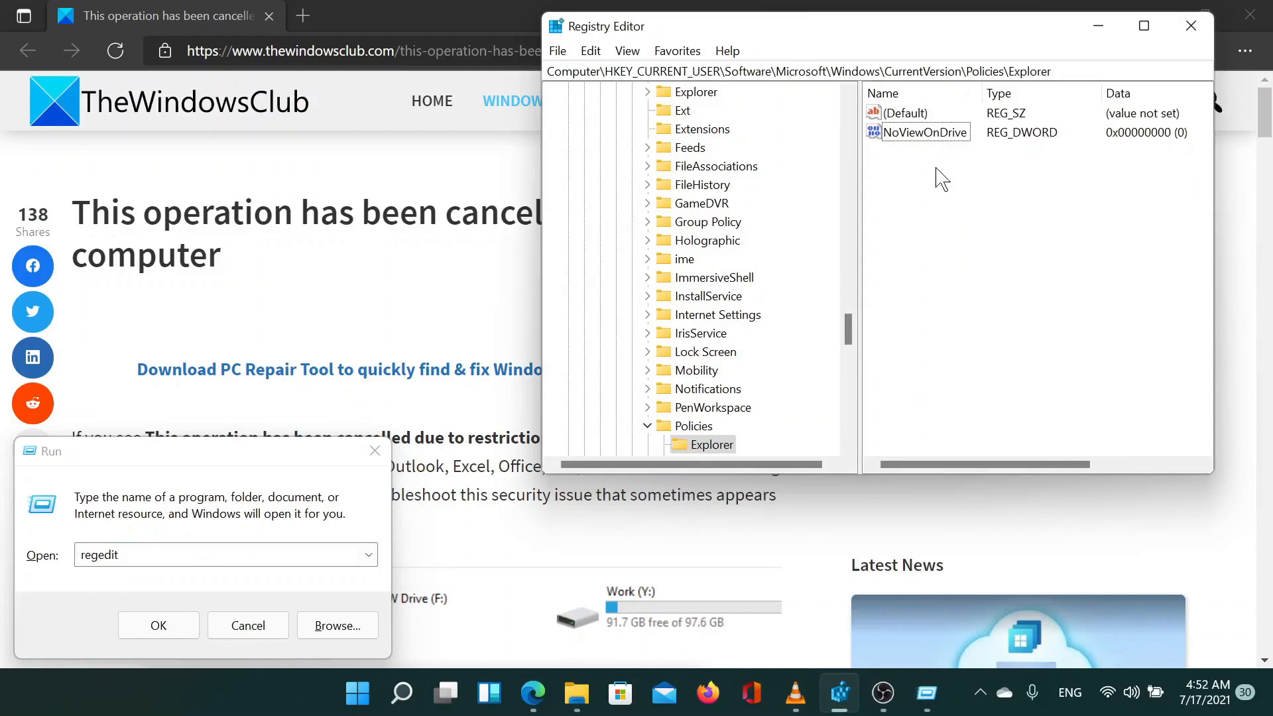
pyautogui.moveTo(939, 176)
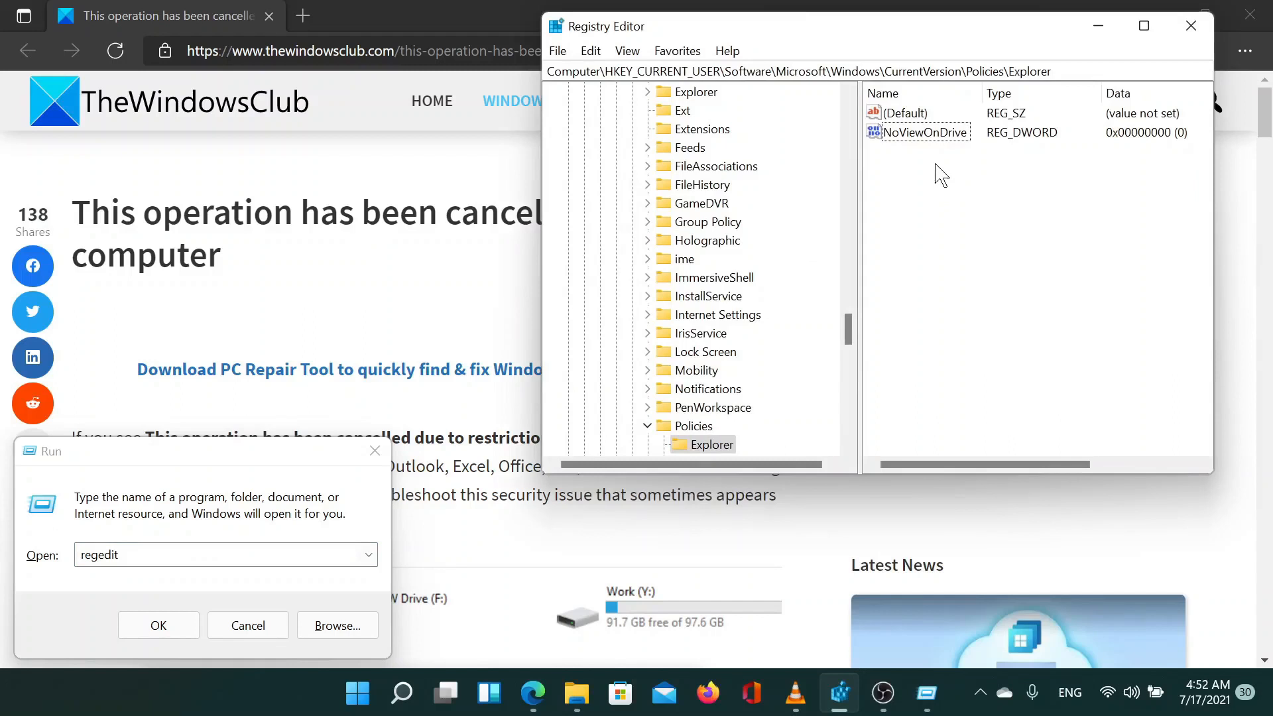
pyautogui.moveTo(930, 153)
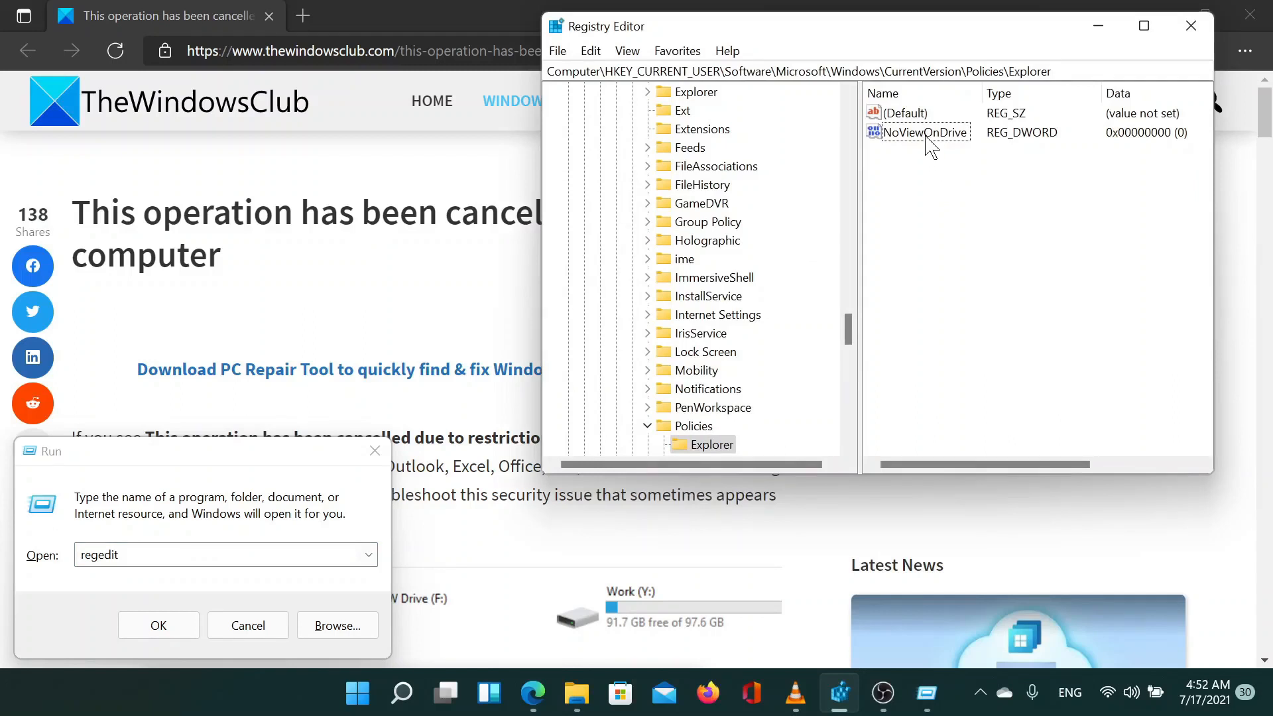
# - Delete the NoViewOnDrive value from Policies\Explorer and confirm the permanent deletion
pyautogui.click(923, 132)
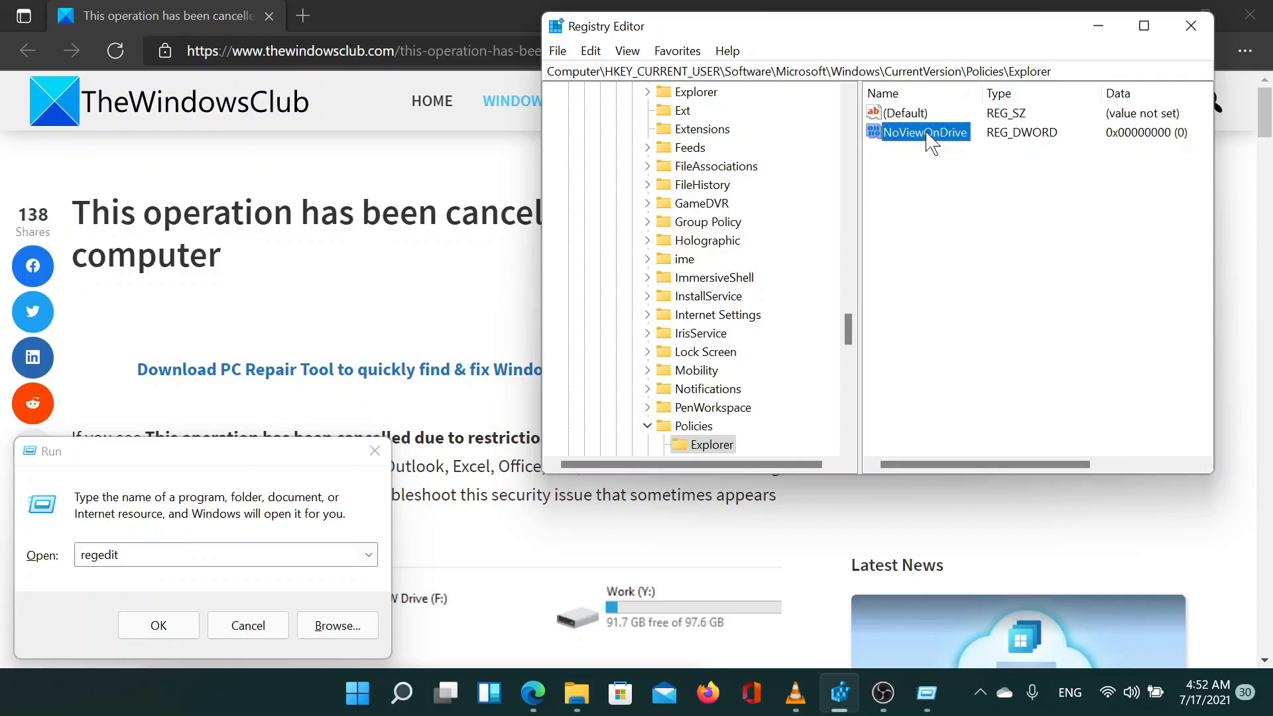
pyautogui.rightClick(922, 133)
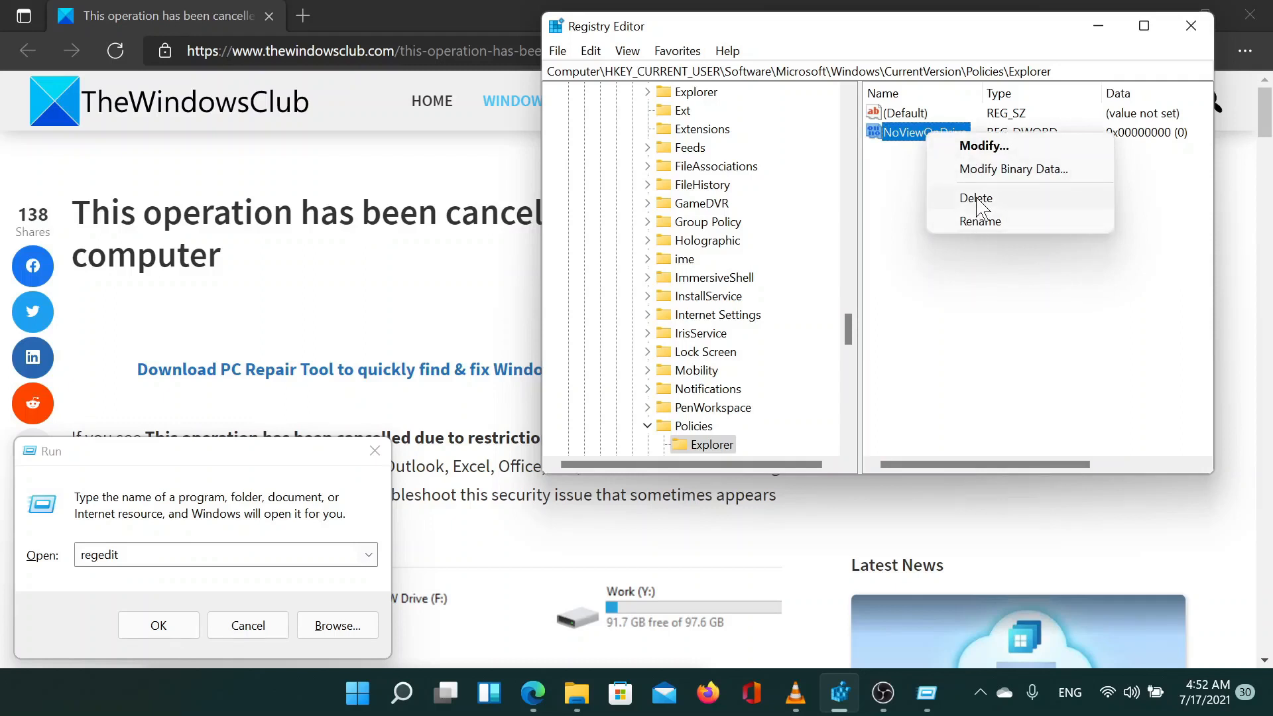
pyautogui.click(974, 198)
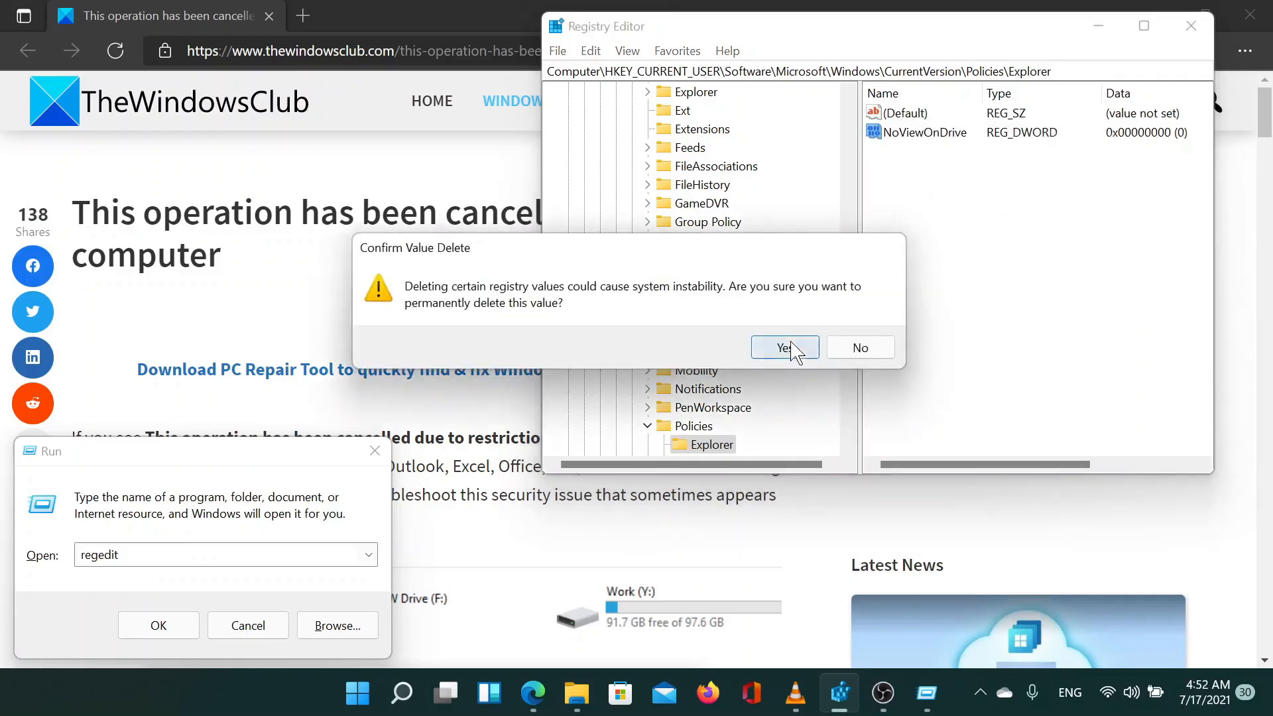
pyautogui.click(784, 347)
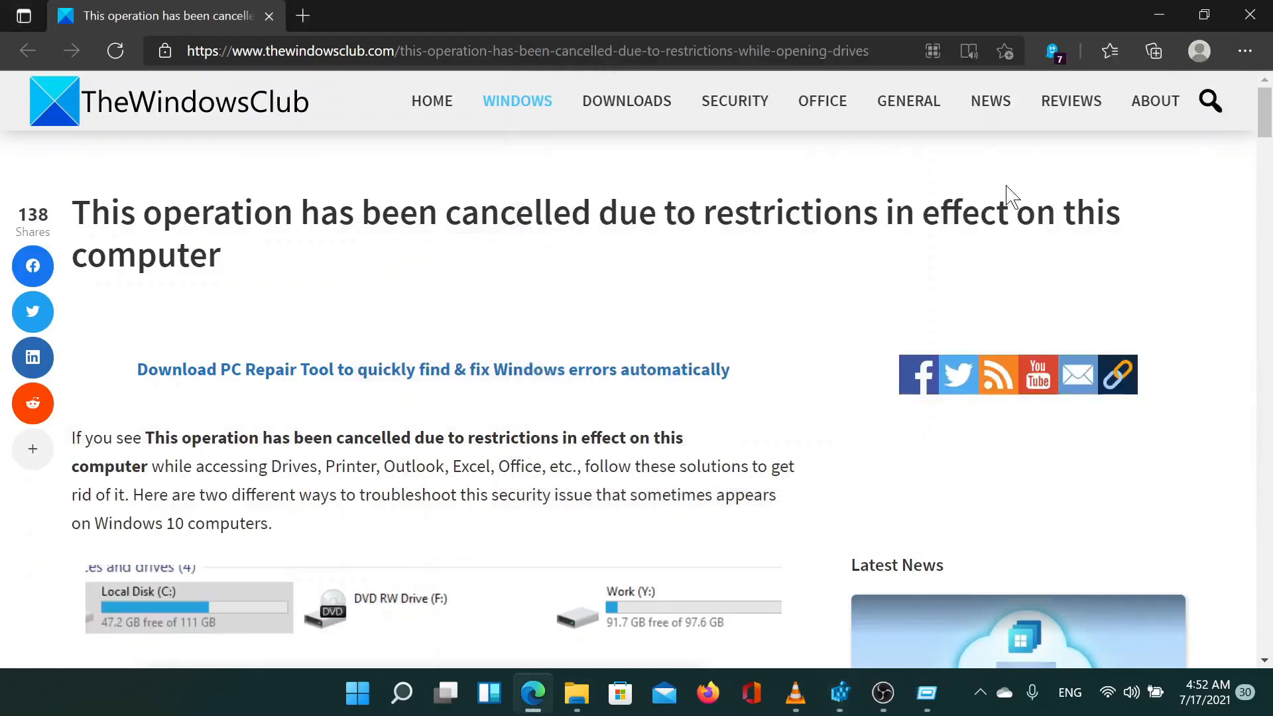
pyautogui.moveTo(1170, 181)
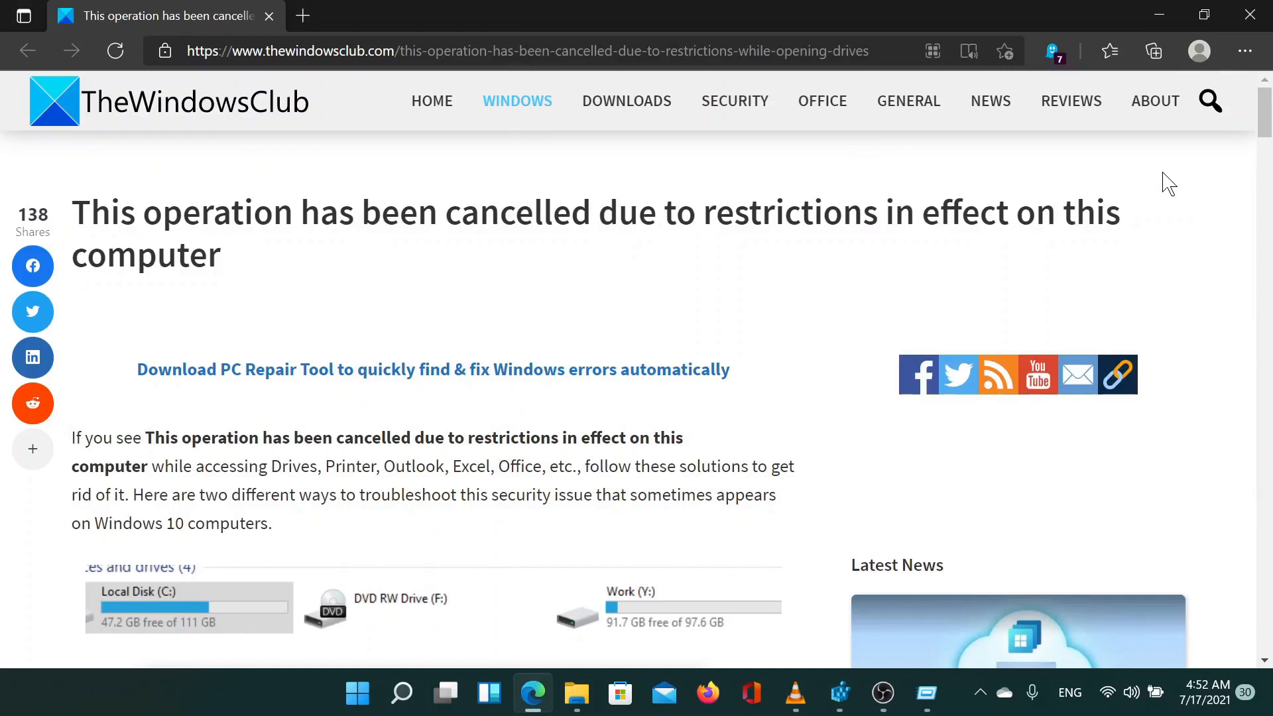
pyautogui.moveTo(884, 447)
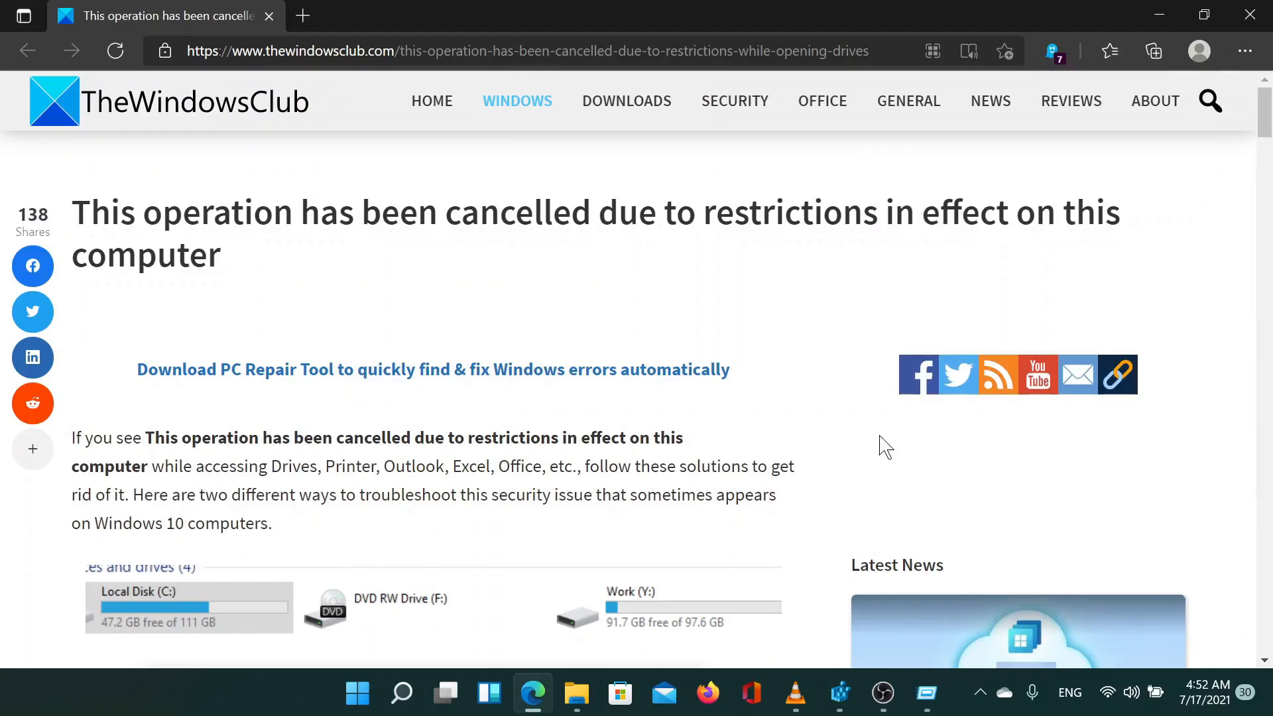
pyautogui.moveTo(874, 614)
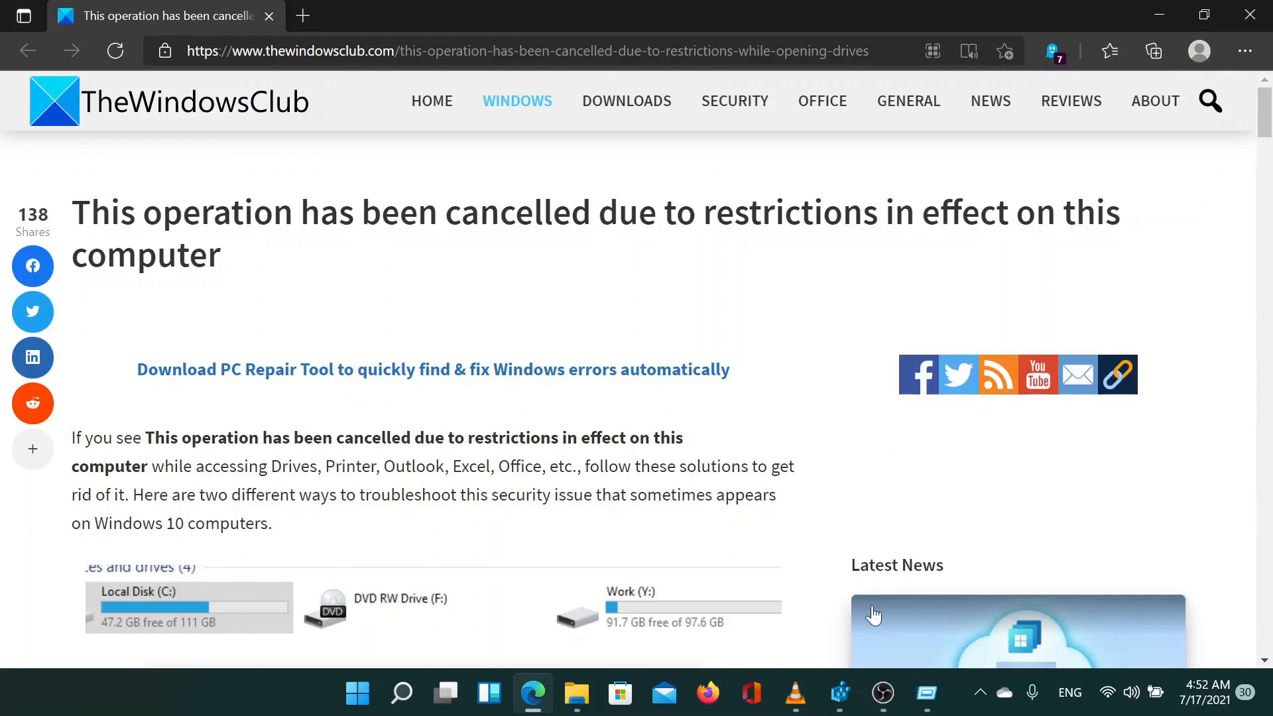
pyautogui.moveTo(880, 678)
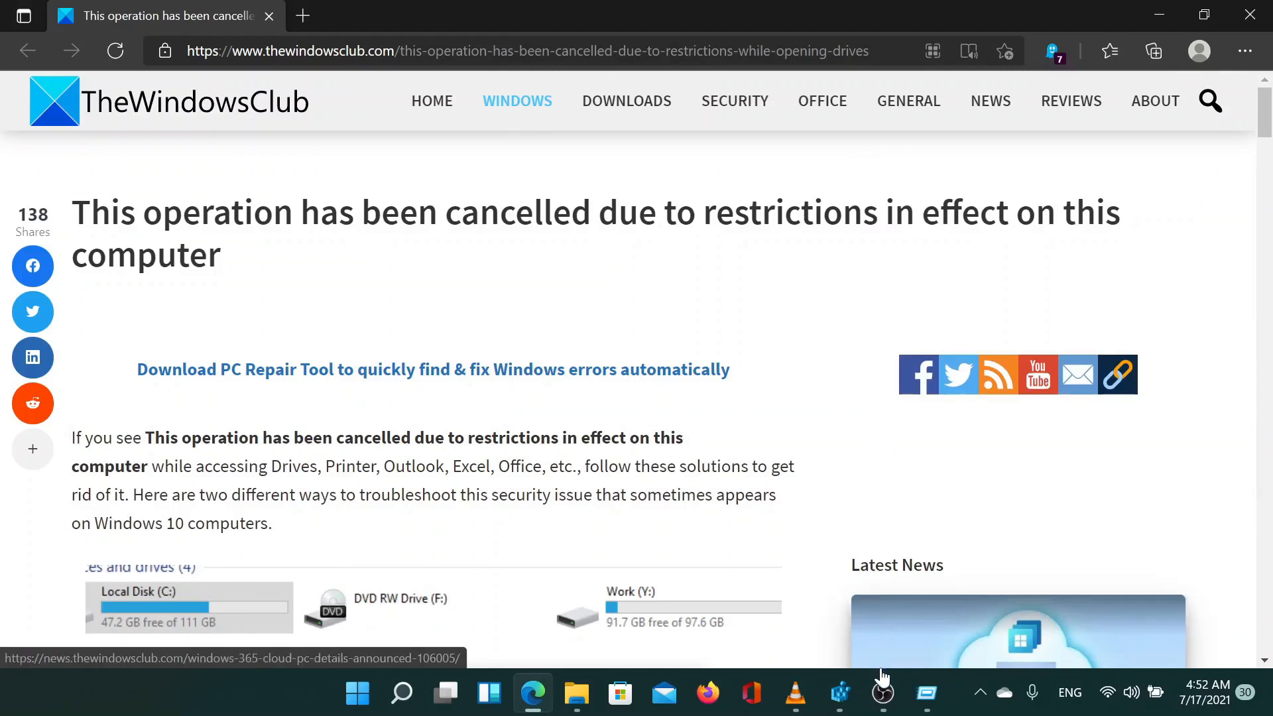